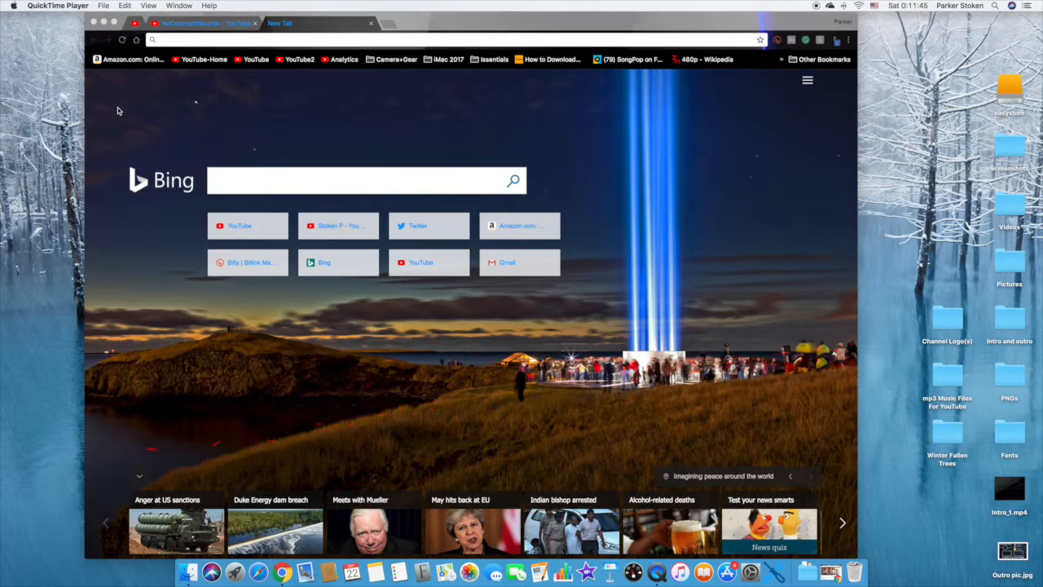
Step: Search Bing for 'yourtube to mp3 converter' from the new tab
click(206, 22)
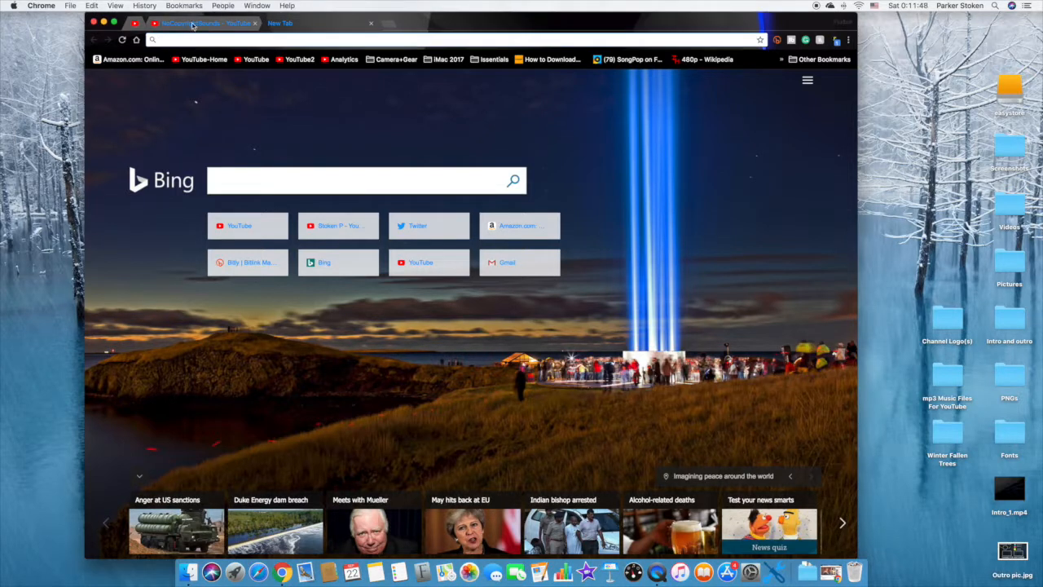
text(yourube.com)
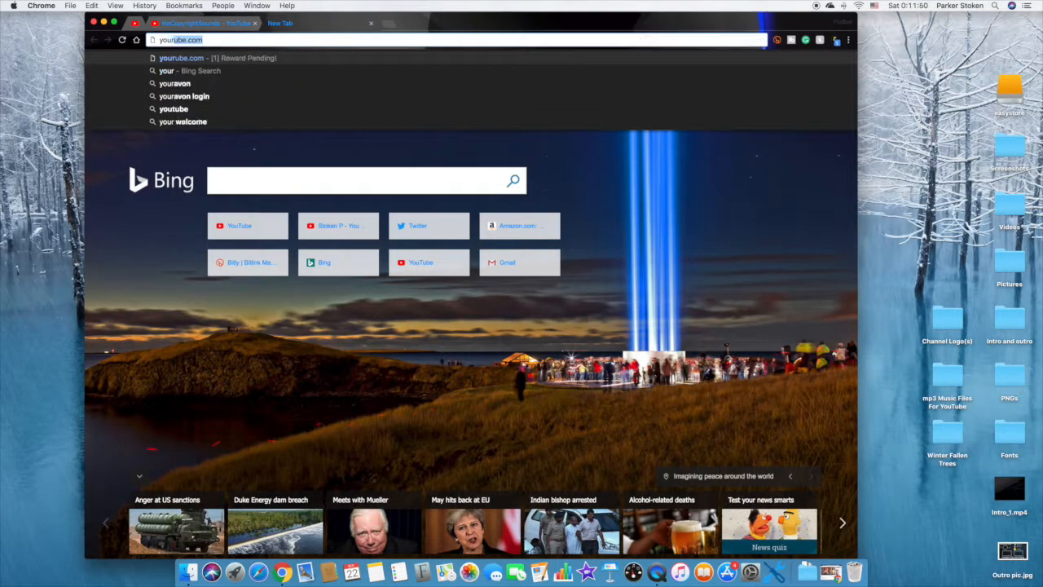
text(yourtub)
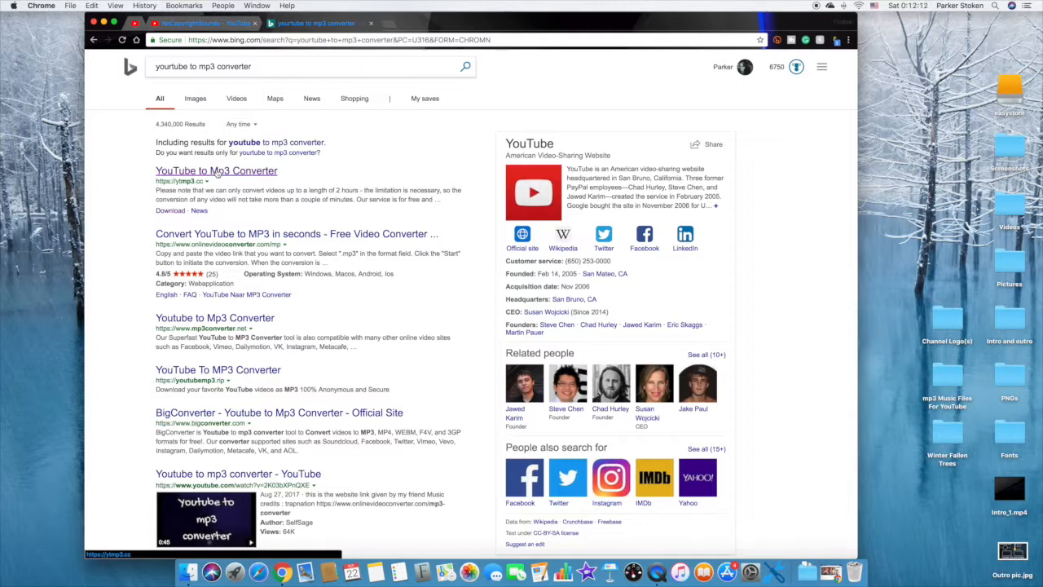
Step: Open the 'YouTube to Mp3 Converter' search result, ytmp3.cc
click(216, 170)
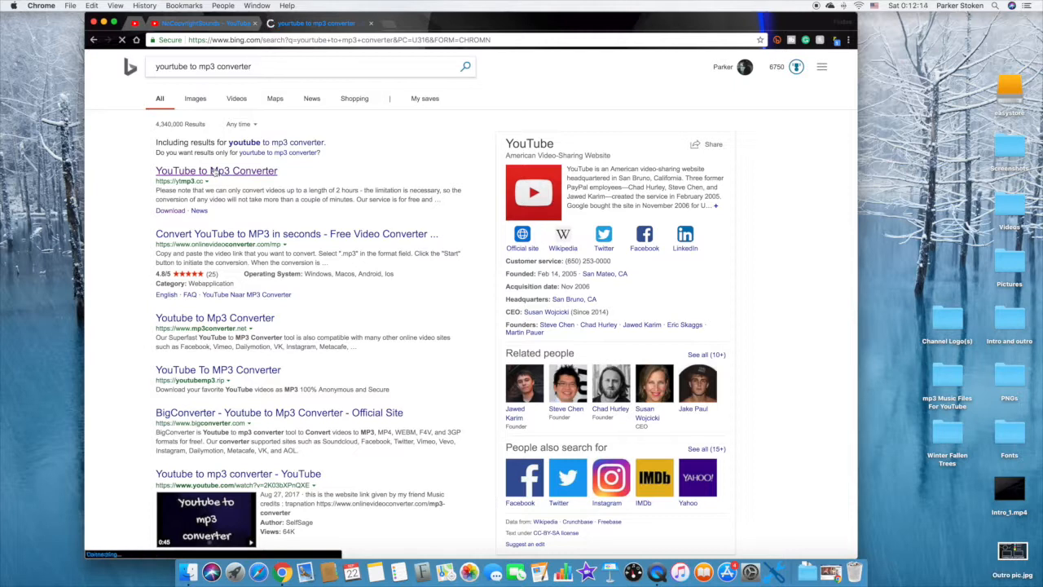
click(216, 170)
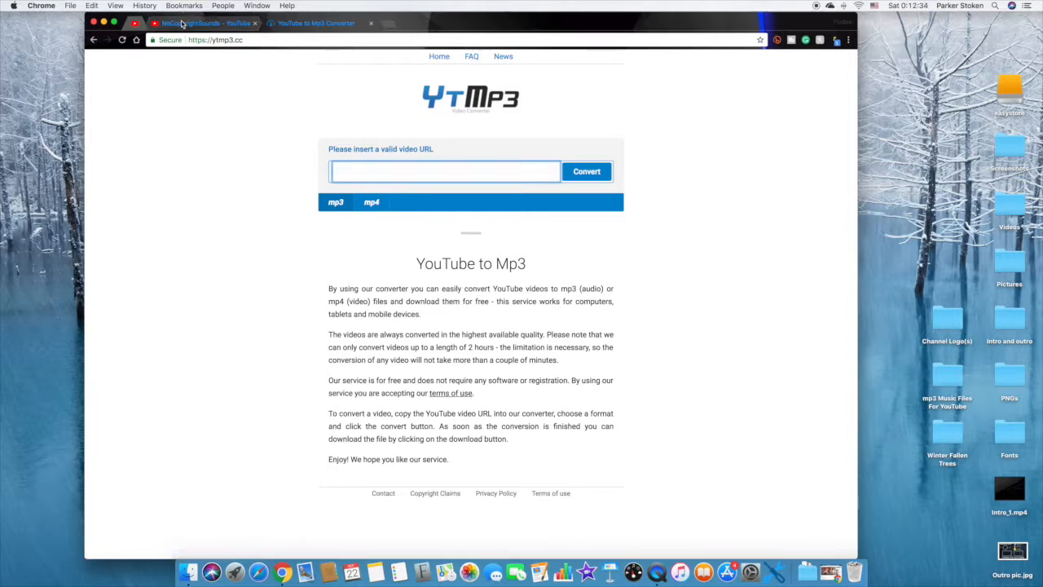
Step: Return to the NoCopyrightSounds channel and scroll through its videos
click(204, 23)
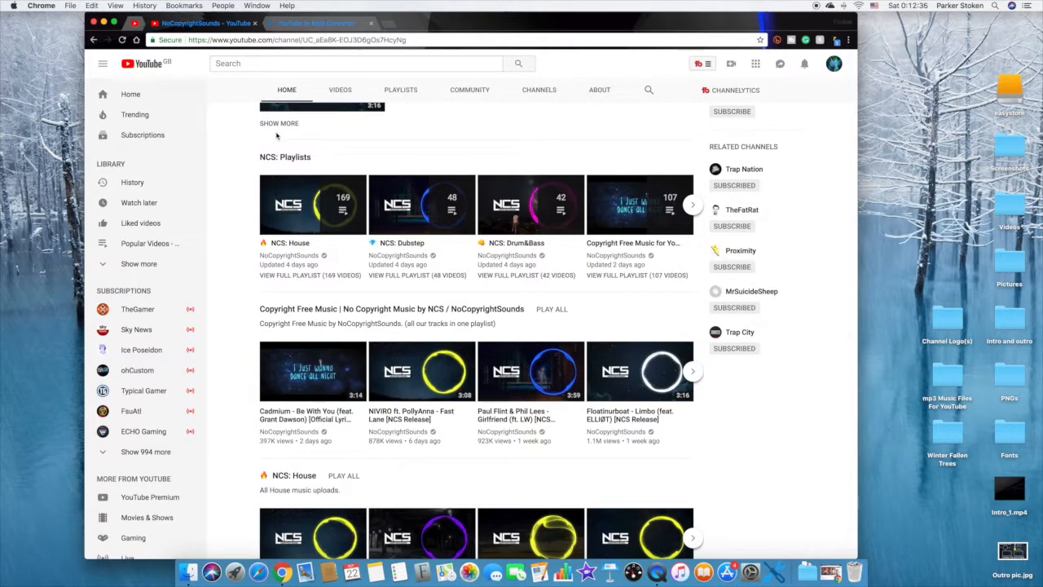
scroll(down, 3)
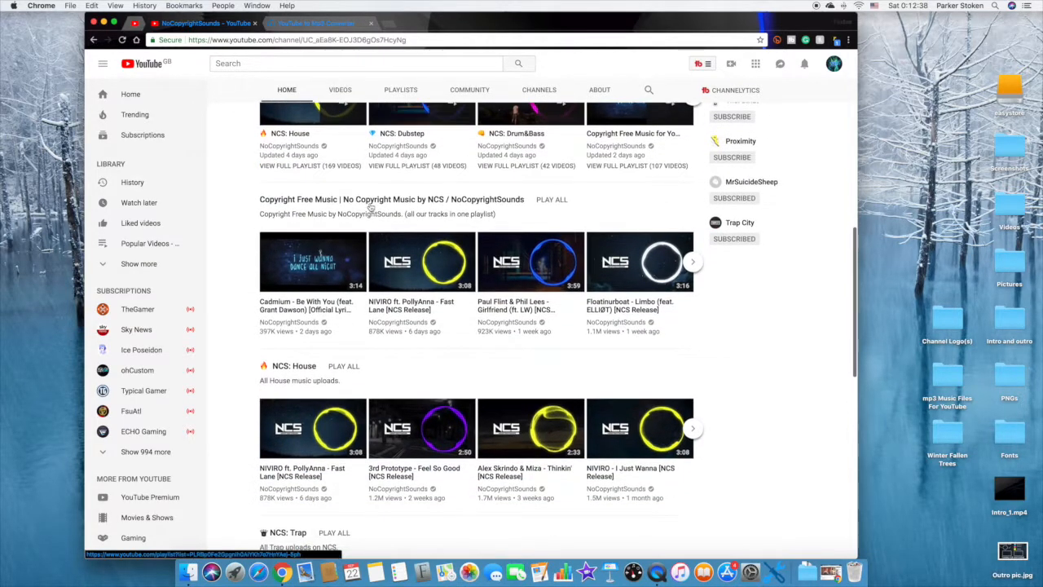
scroll(down, 3)
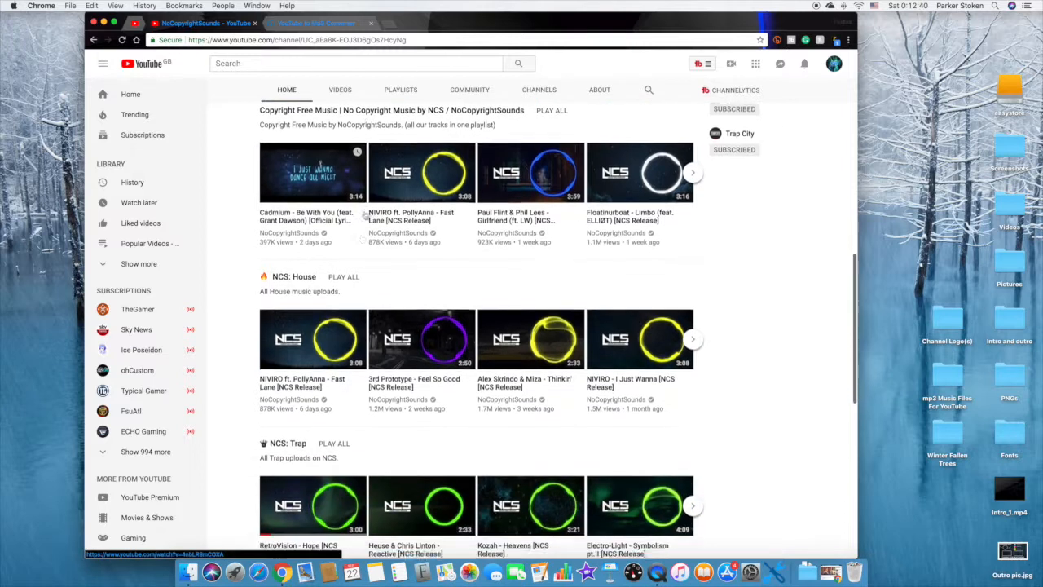
scroll(down, 3)
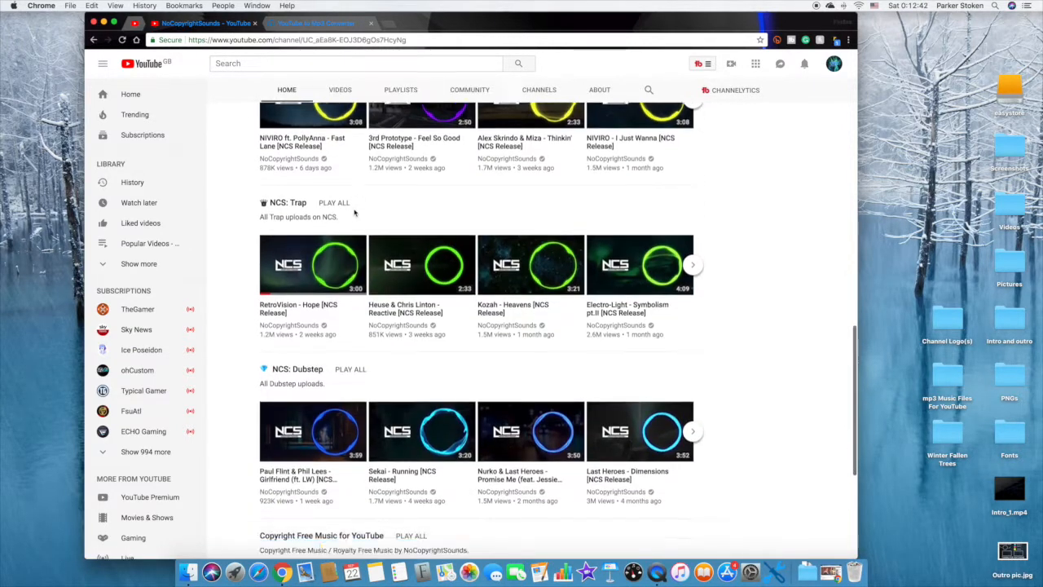
scroll(down, 3)
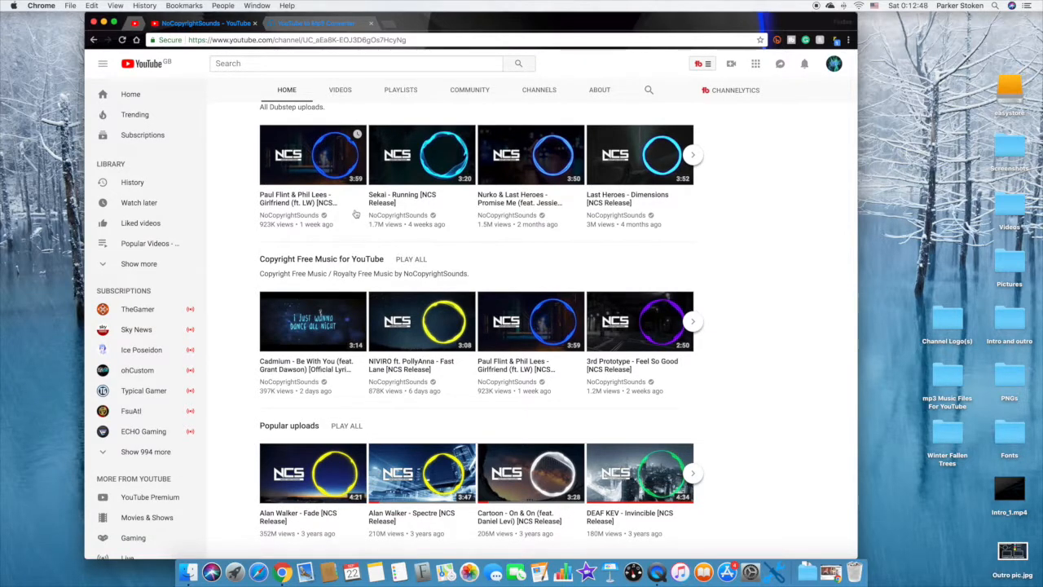
mouse_move(385, 268)
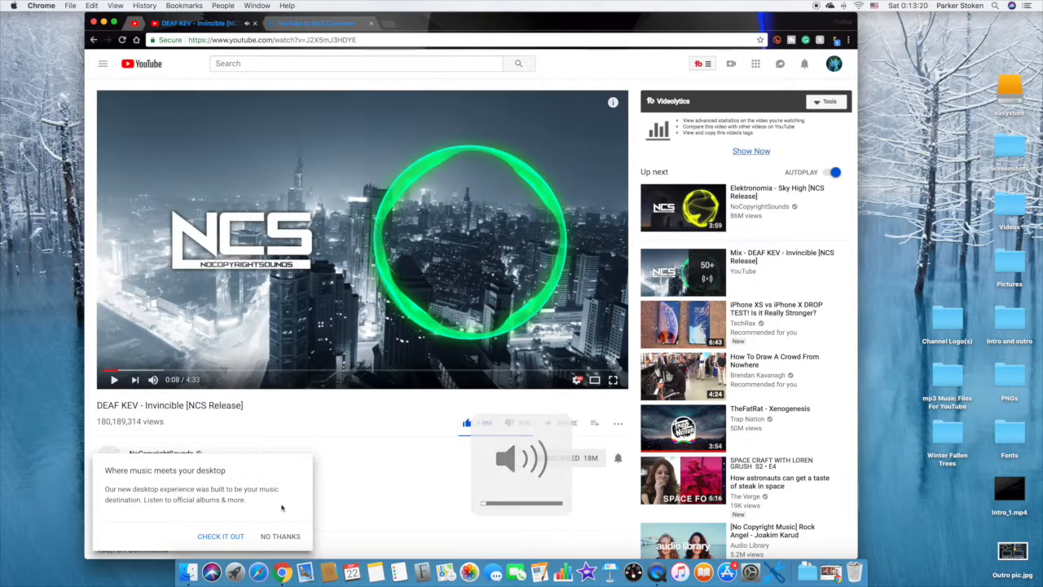
Step: Dismiss the music promo, copy the DEAF KEV video URL, and return to the converter
click(280, 535)
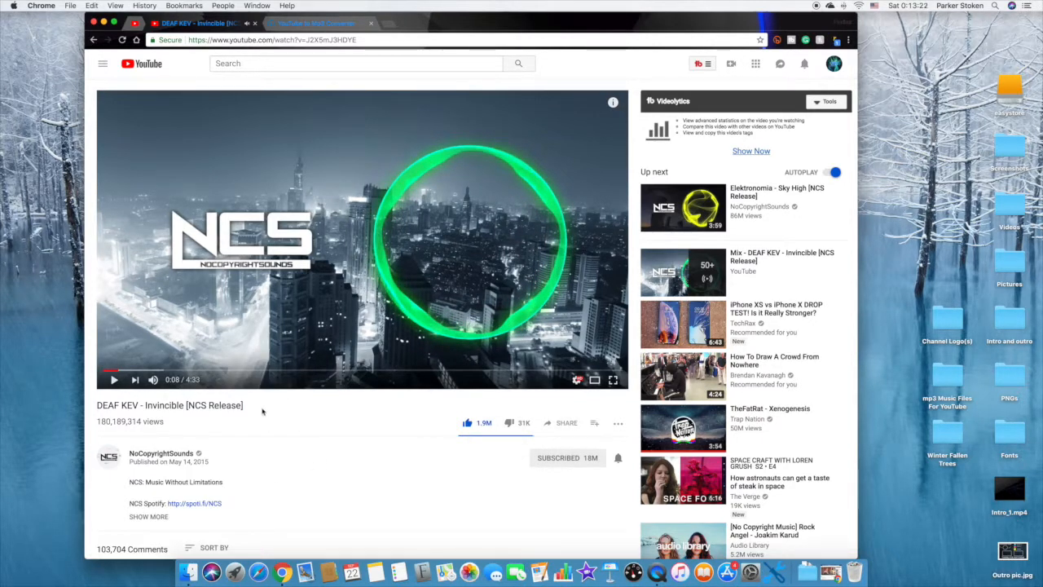
click(277, 39)
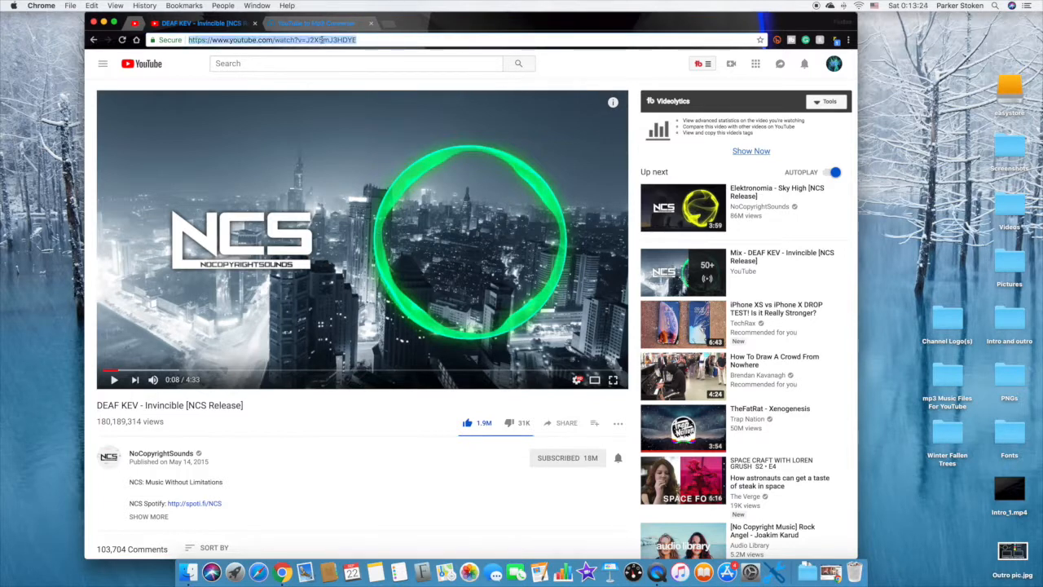
click(316, 23)
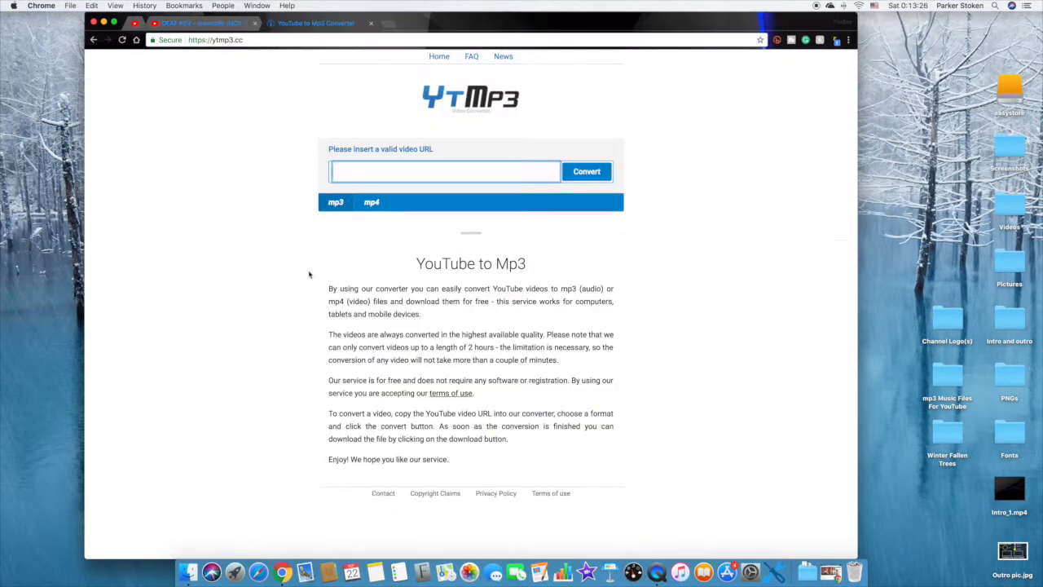
text(https://www.youtube.com/watch?v=J2X5mJ3H0YE)
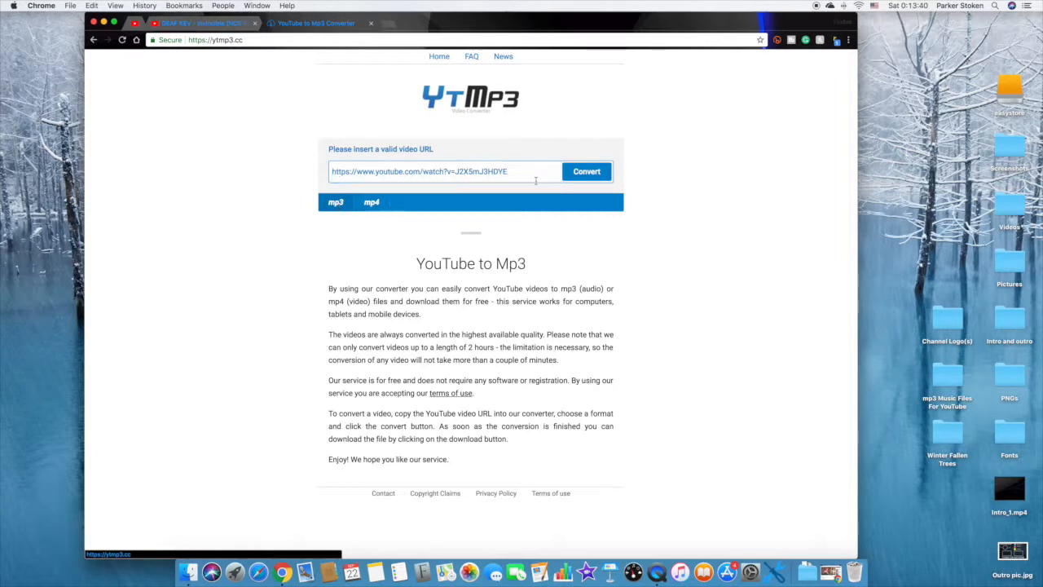
click(586, 171)
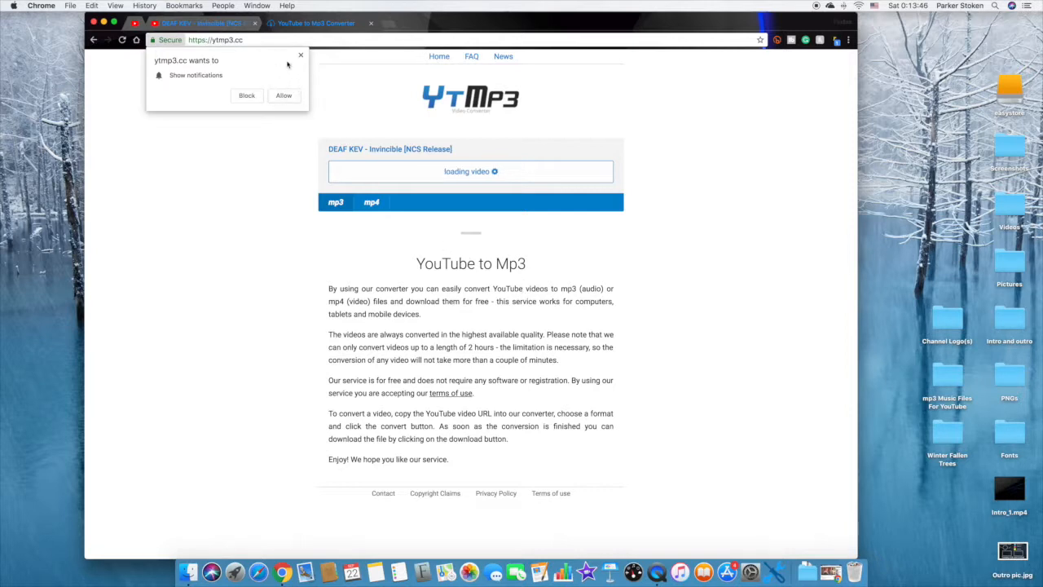
click(300, 55)
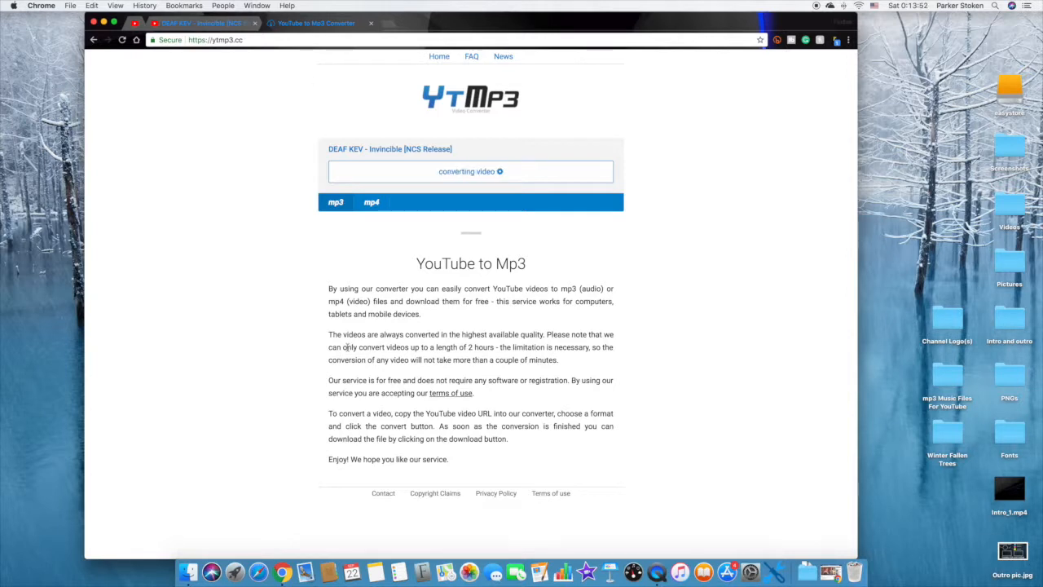
drag(343, 347, 493, 346)
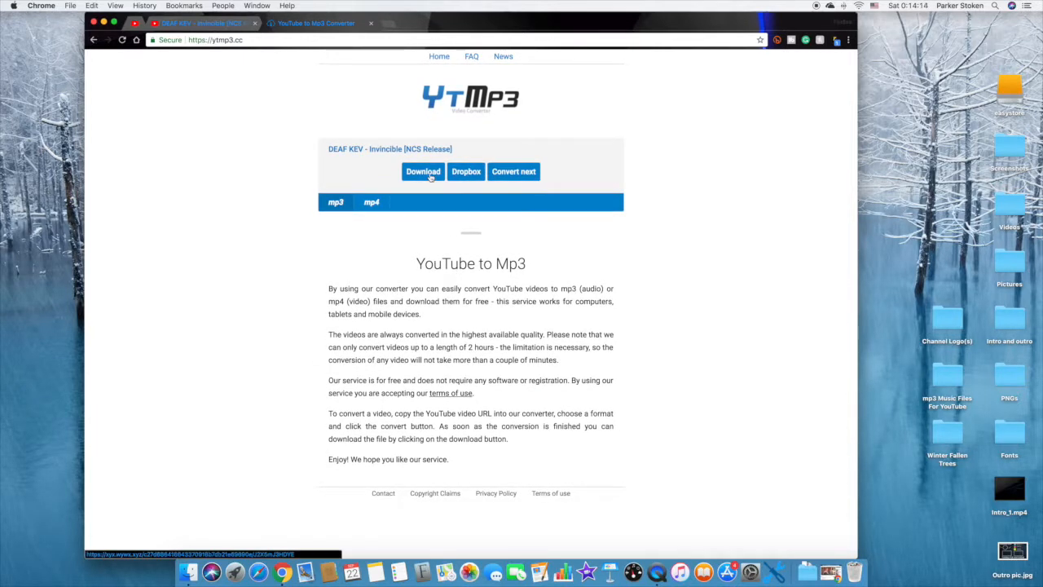
Step: Download the converted Invincible mp3 and dismiss the advert's Flash warning
click(423, 171)
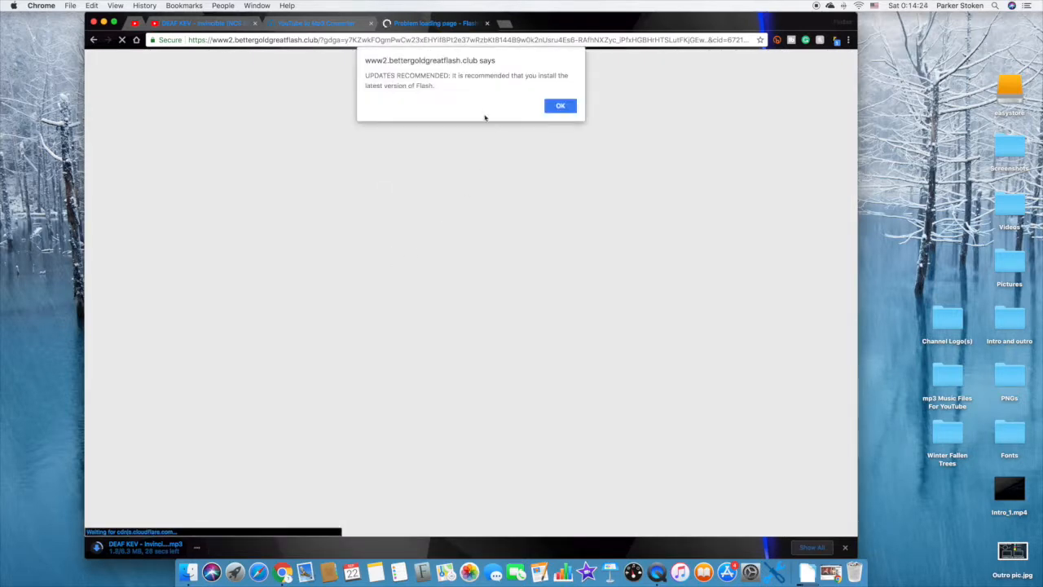
click(560, 106)
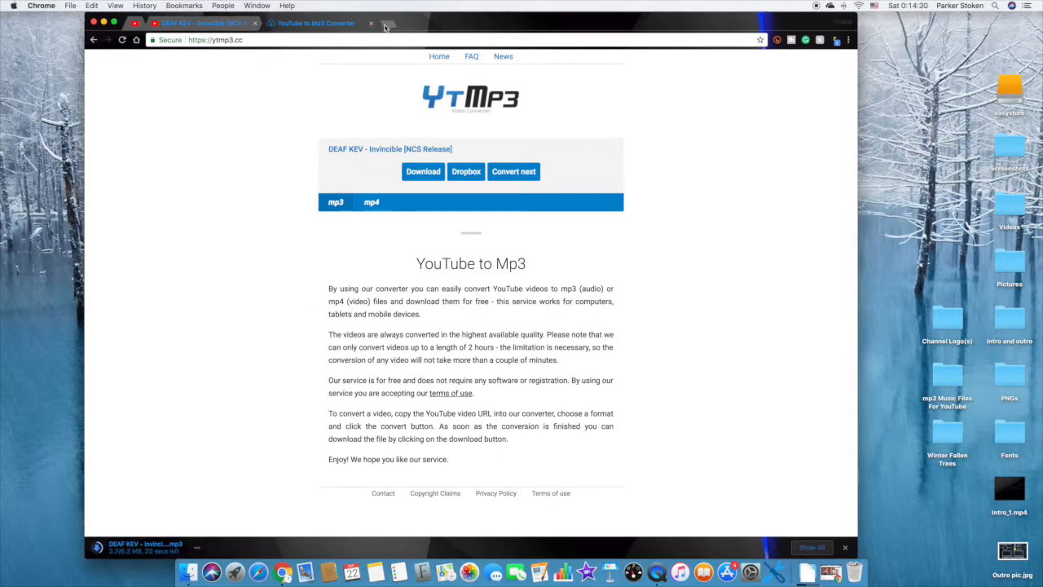
mouse_move(388, 24)
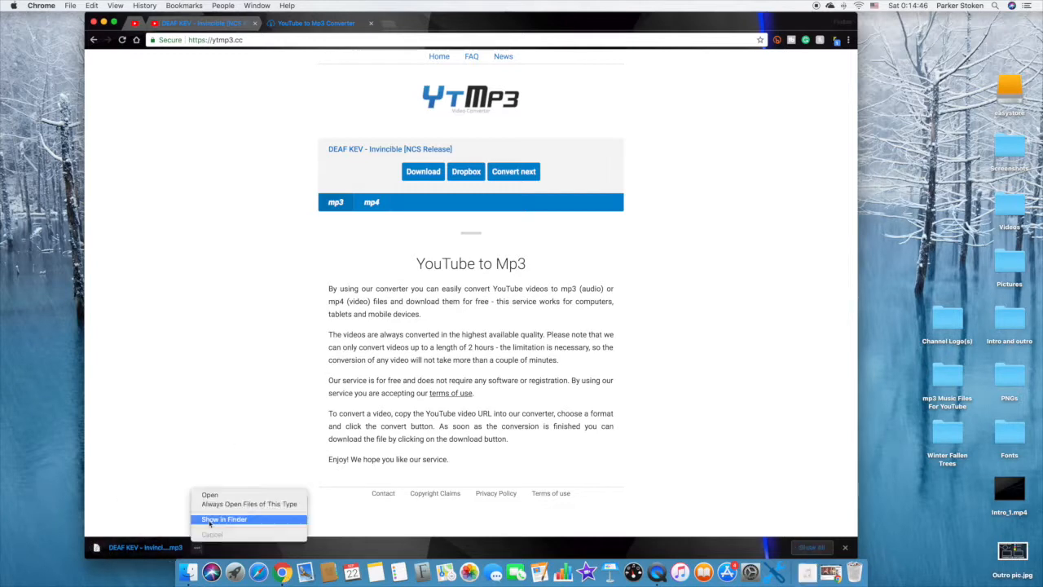
Step: Move the Invincible mp3 to the desktop and close Chrome's YouTube video tab
click(223, 519)
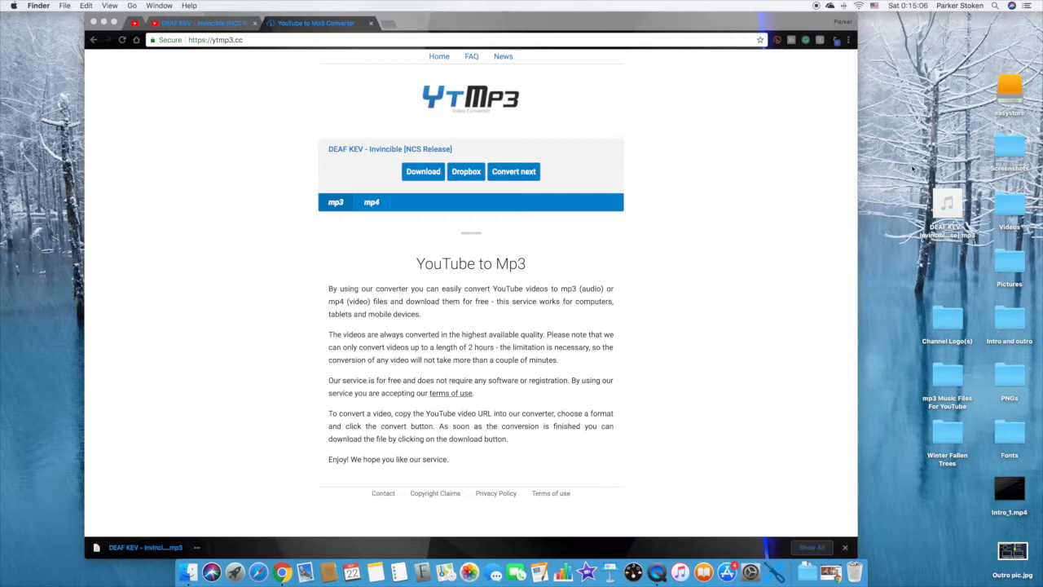
click(204, 23)
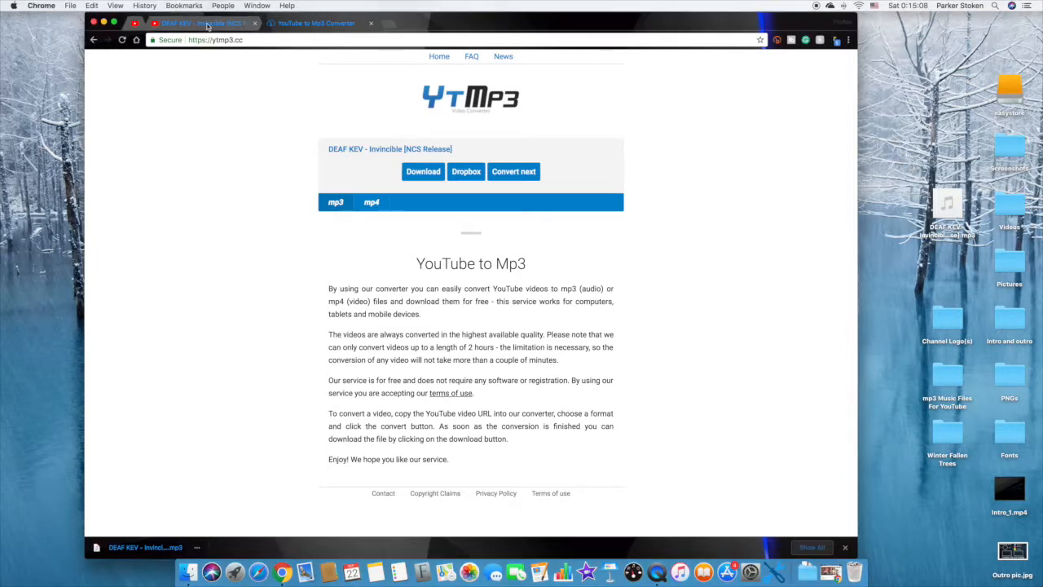
click(202, 23)
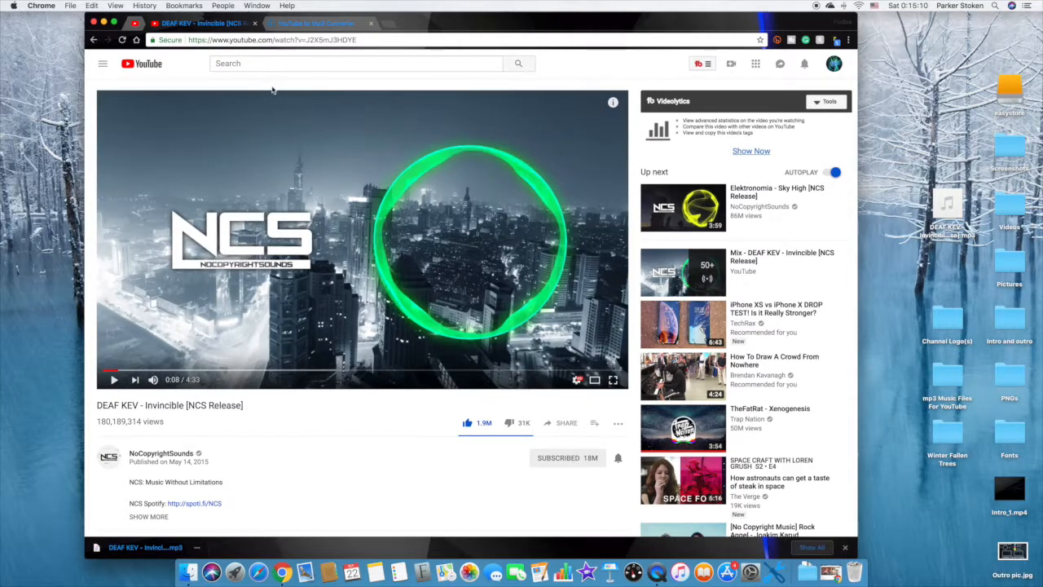
click(314, 23)
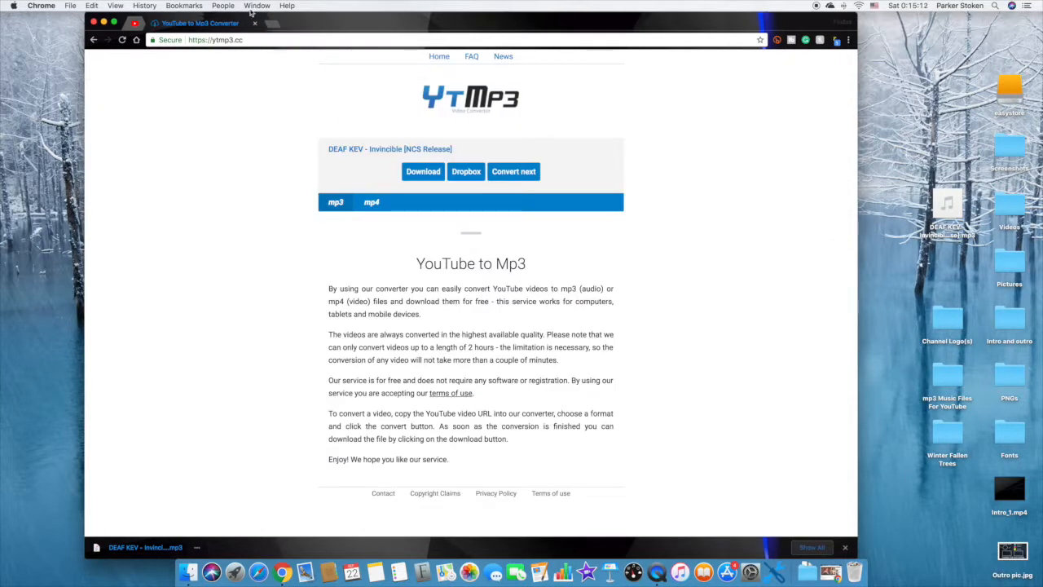
click(280, 23)
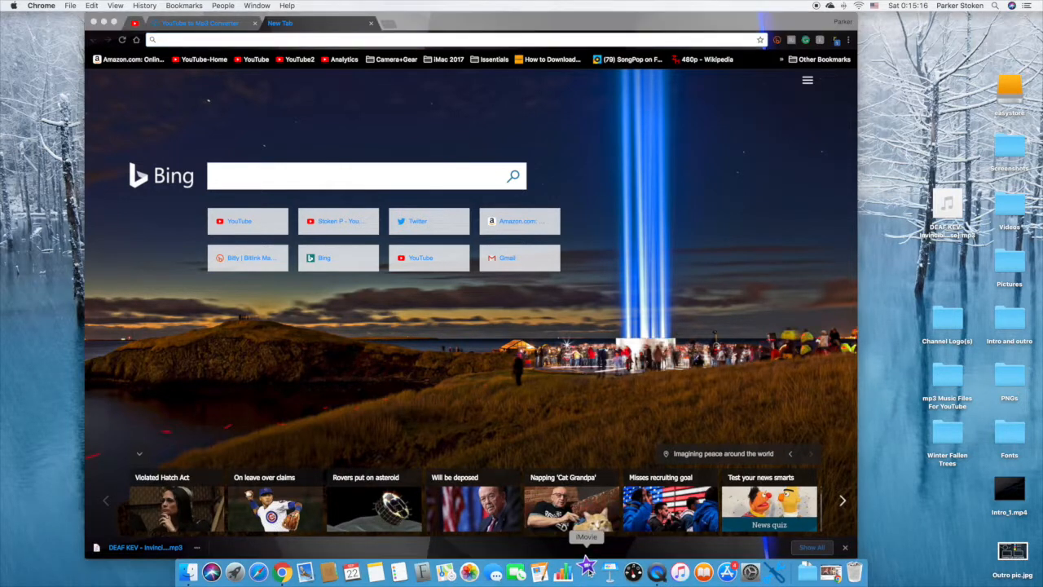
Step: Launch iMovie and rename the existing project to Beach
click(586, 572)
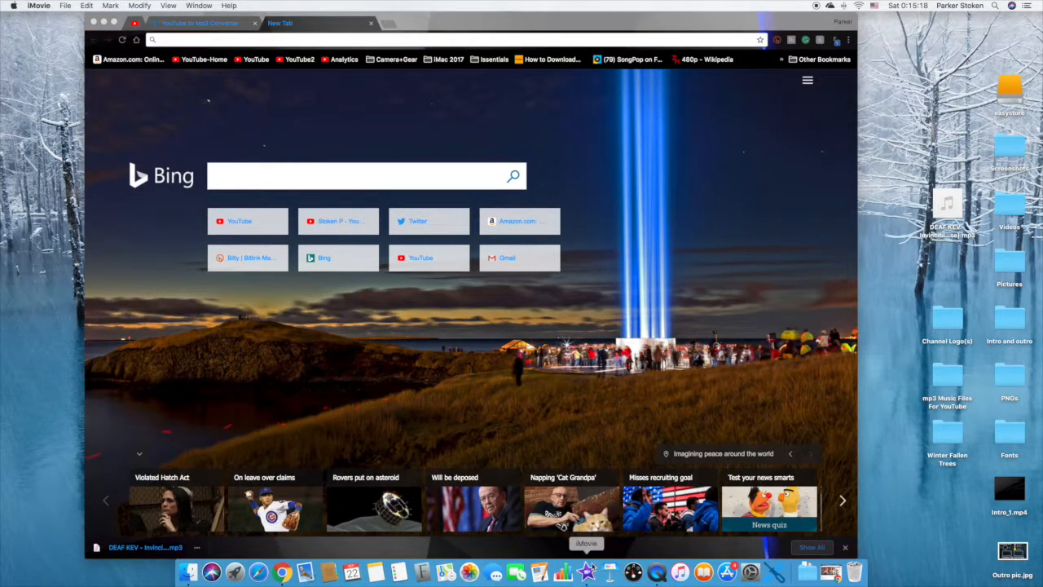
click(586, 572)
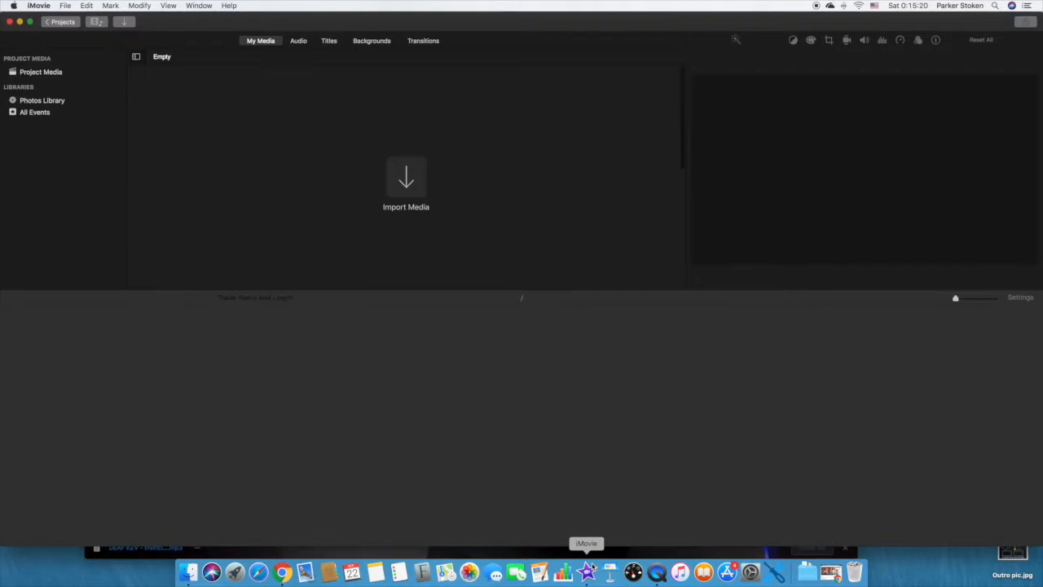
mouse_move(406, 179)
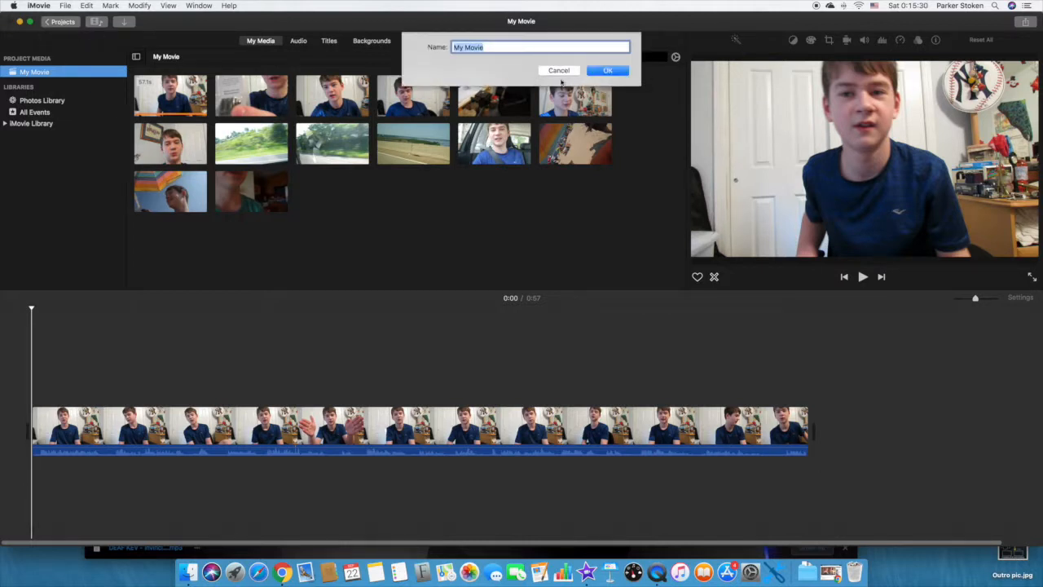
text(Beac)
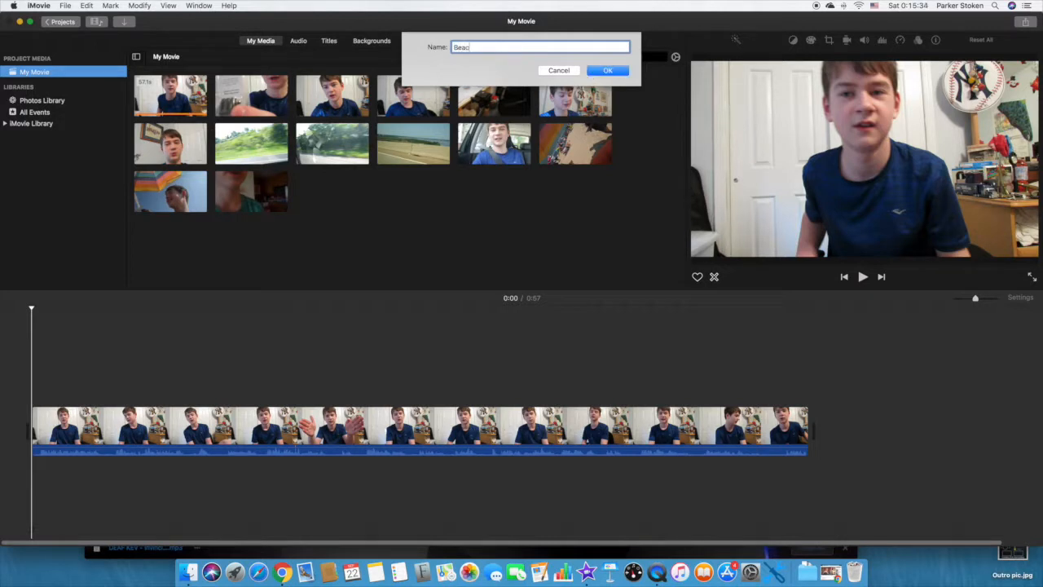
click(607, 70)
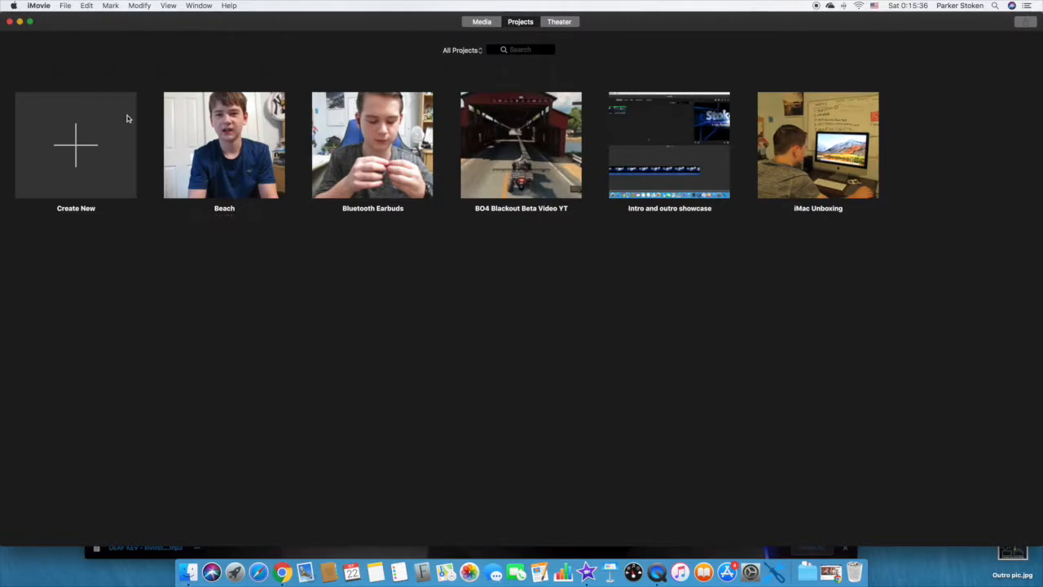
Step: Create a new movie project and open the media import window
click(76, 145)
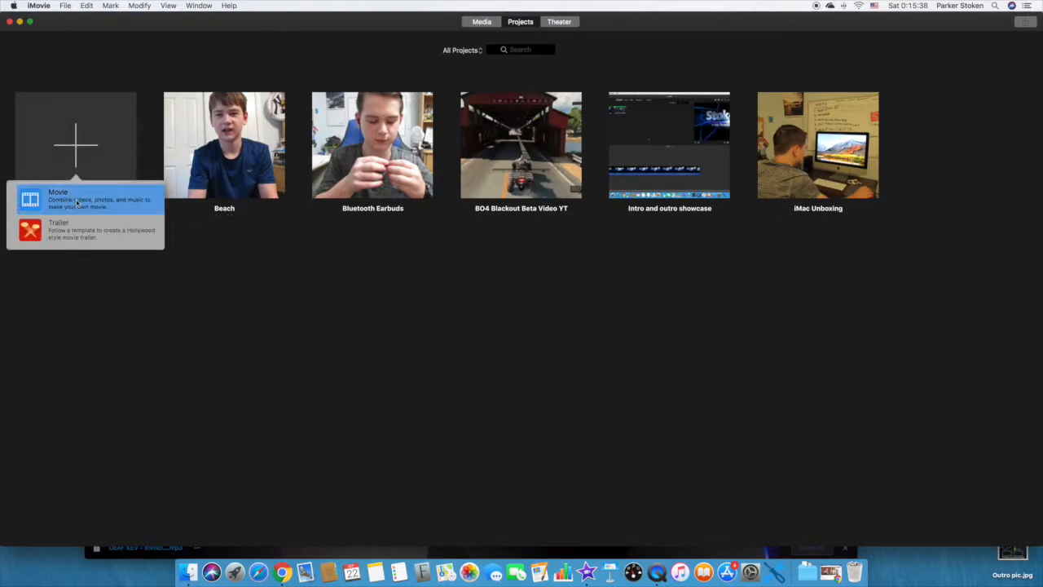
click(58, 191)
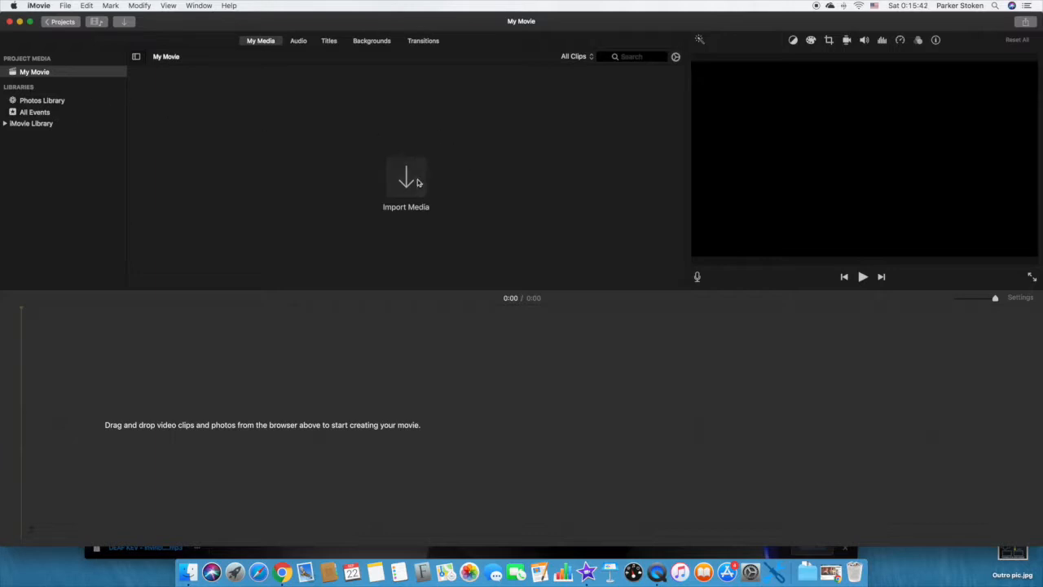
click(405, 179)
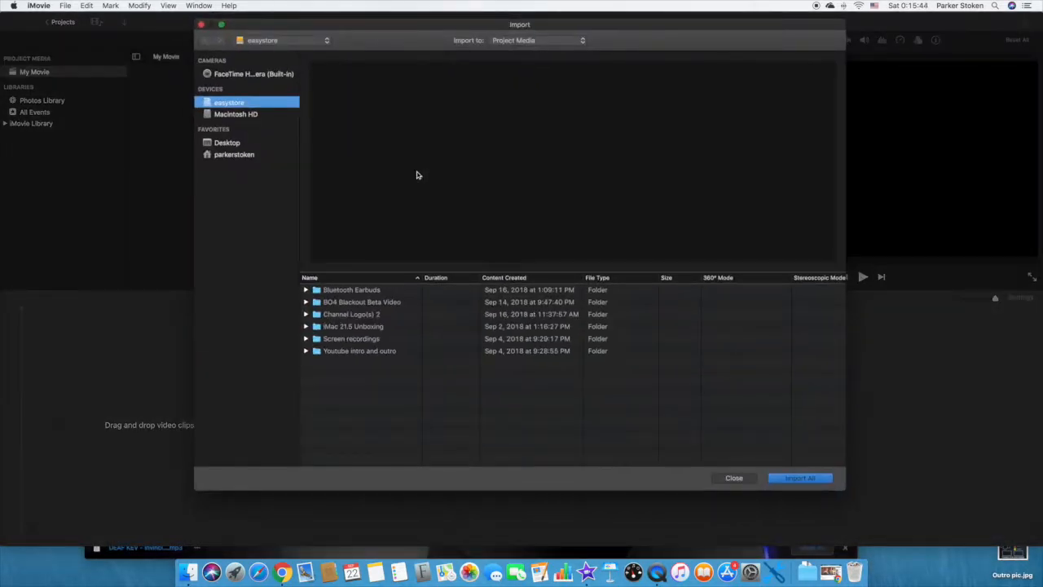
mouse_move(235, 92)
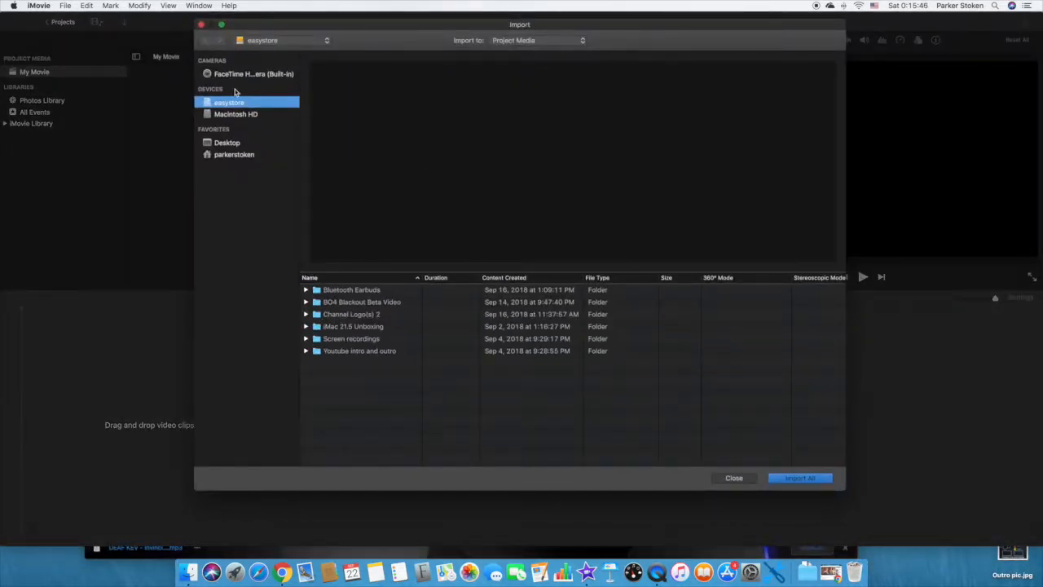
Step: Import Intro_1.mp4 from the desktop and add it to the timeline
click(226, 142)
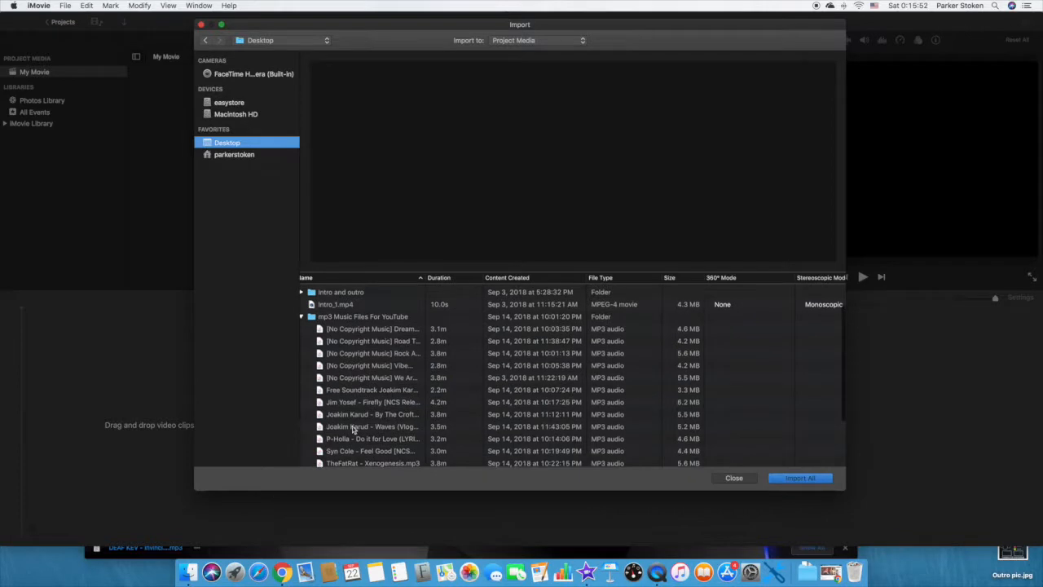
click(733, 478)
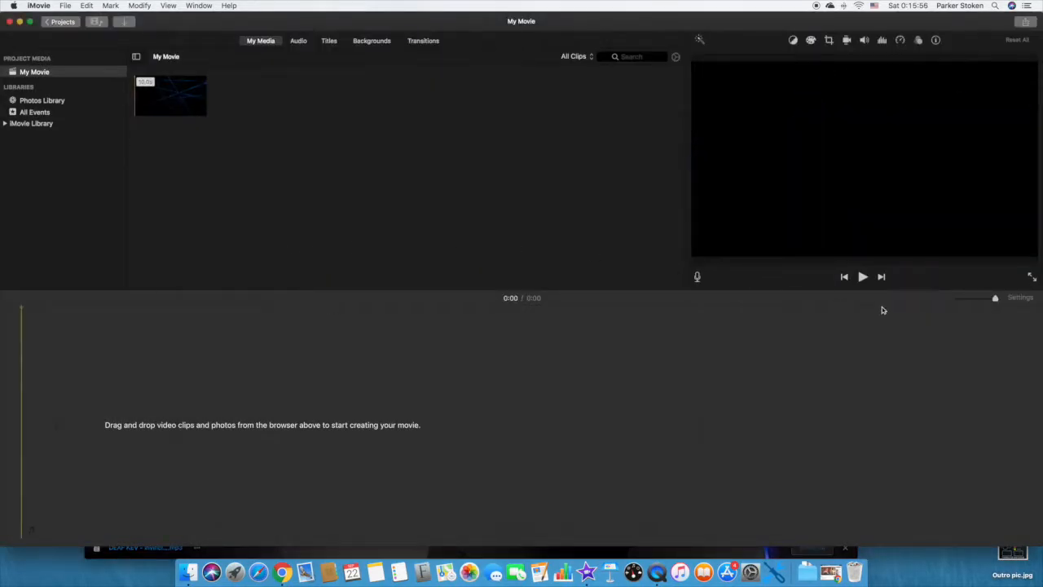
click(862, 277)
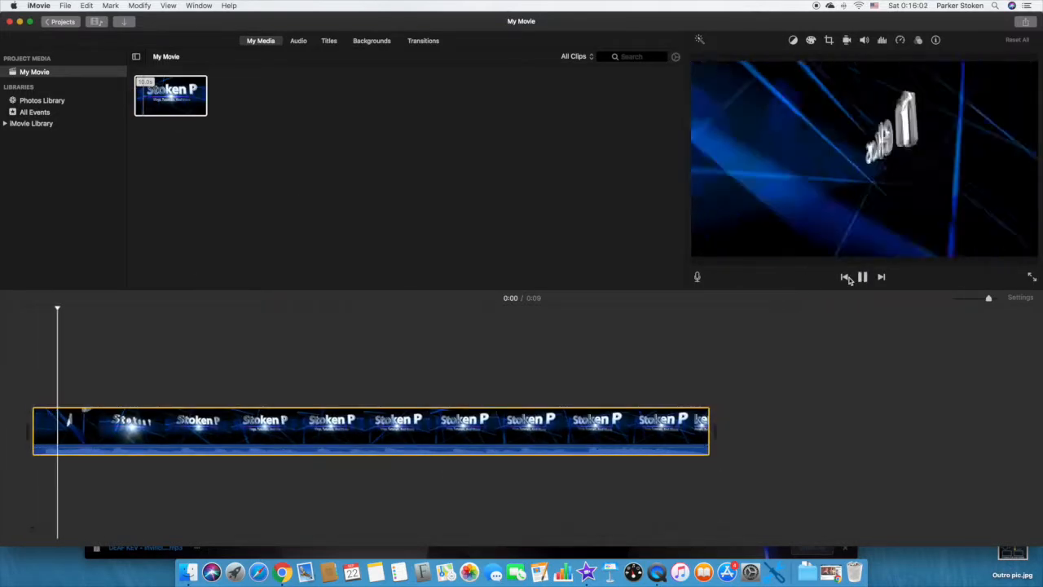
click(862, 277)
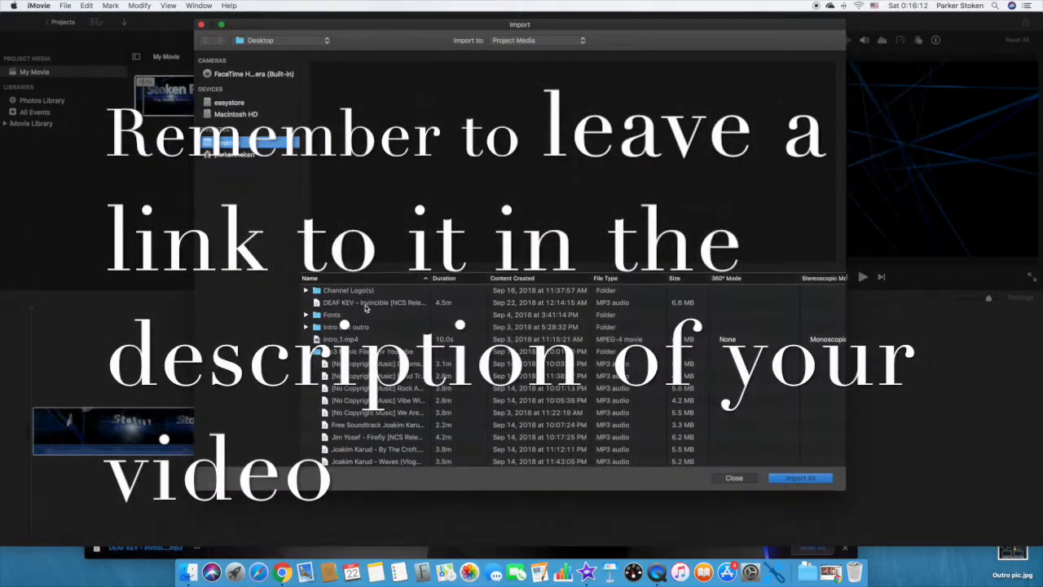
Step: Import the DEAF KEV Invincible mp3 from the desktop and add it under the intro
click(374, 303)
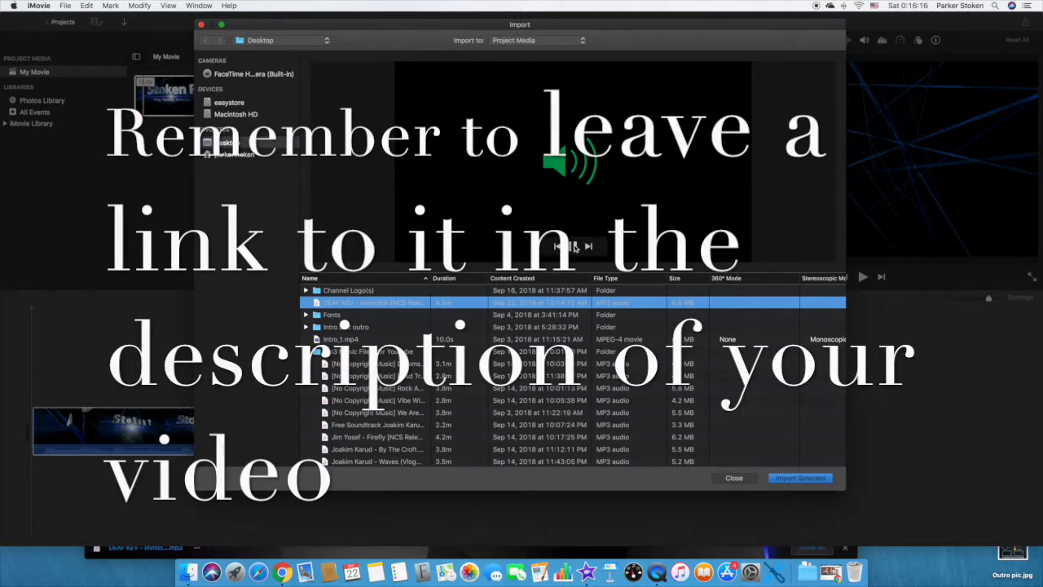
click(800, 478)
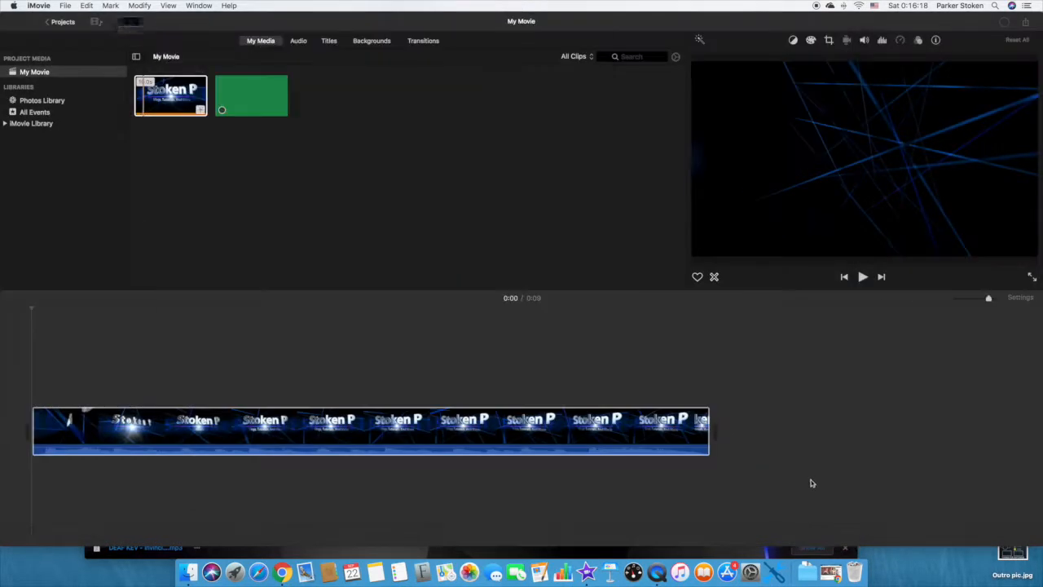
click(260, 102)
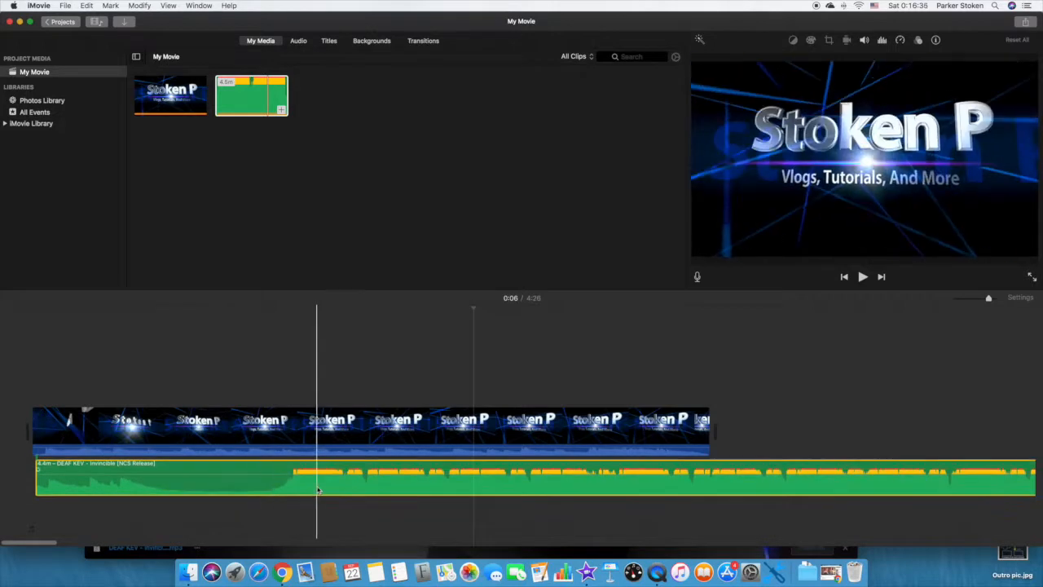
Step: Position the song beneath the intro and trim off its quiet opening
click(244, 481)
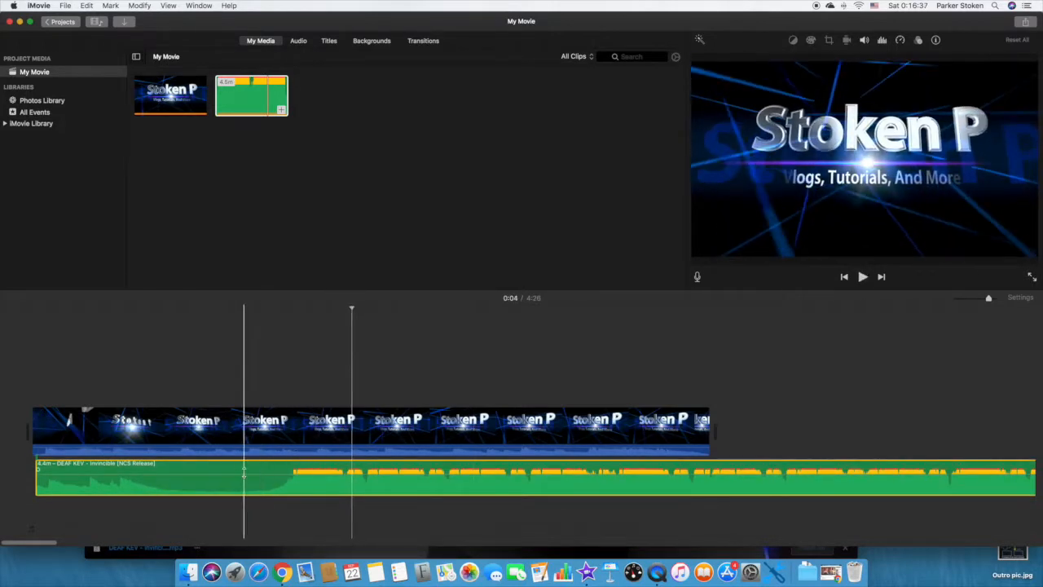
click(862, 276)
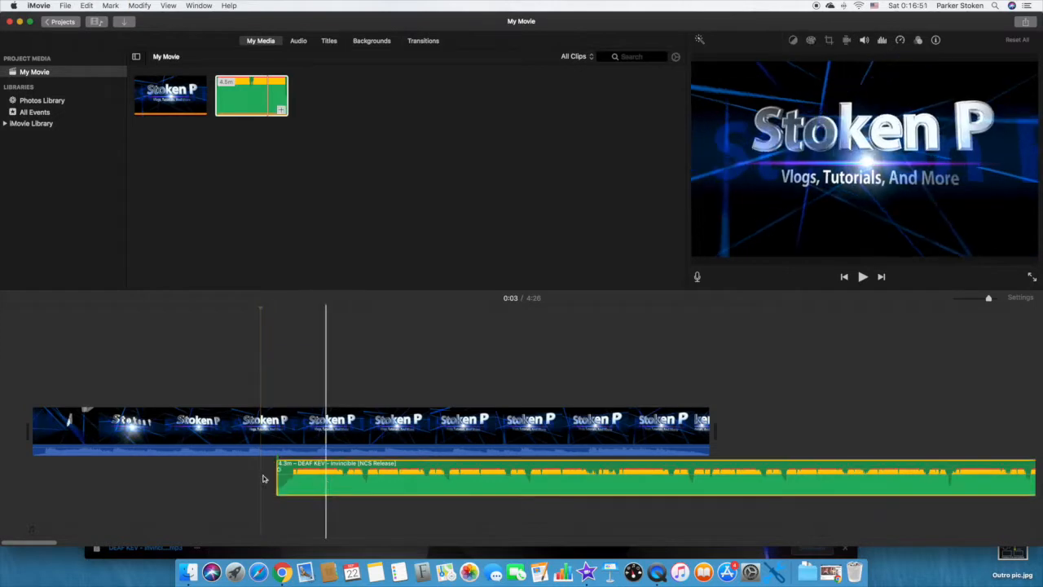
Step: Align the DEAF KEV song with the intro and cut it at 10 seconds, deleting the remainder
click(862, 276)
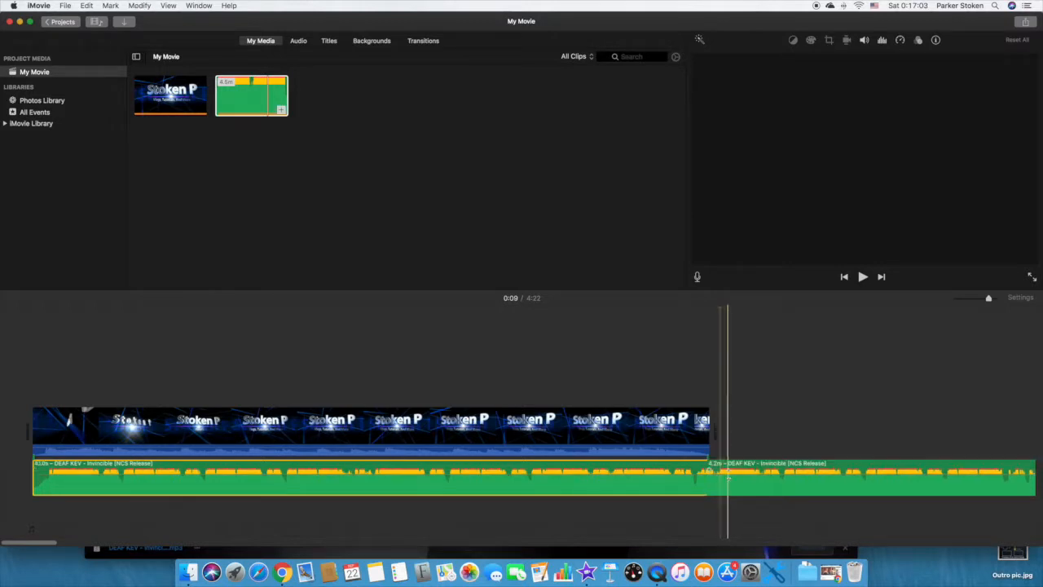
click(737, 480)
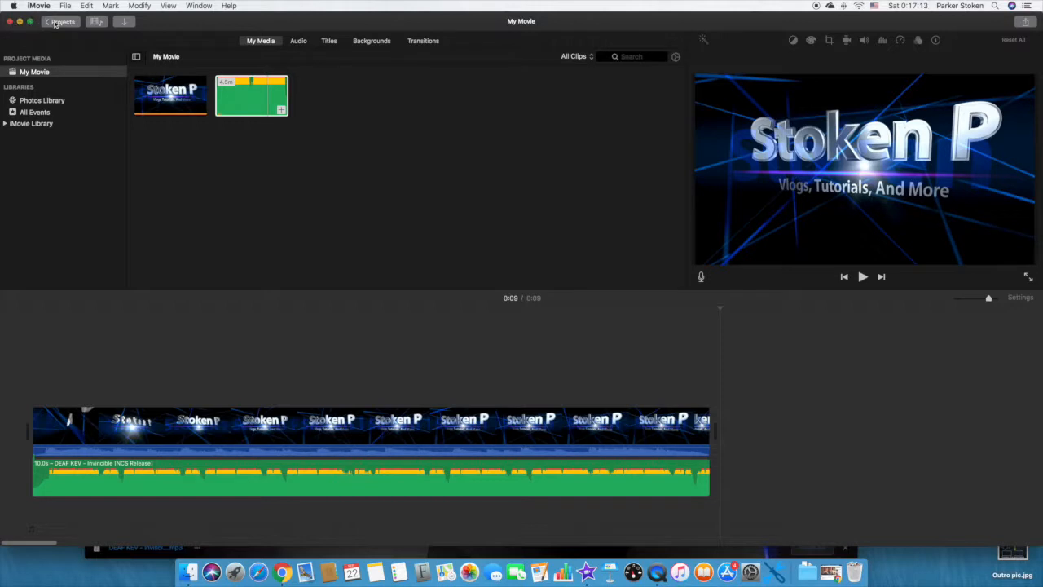
Step: Delete the My Movie project from iMovie's project browser and confirm
click(59, 21)
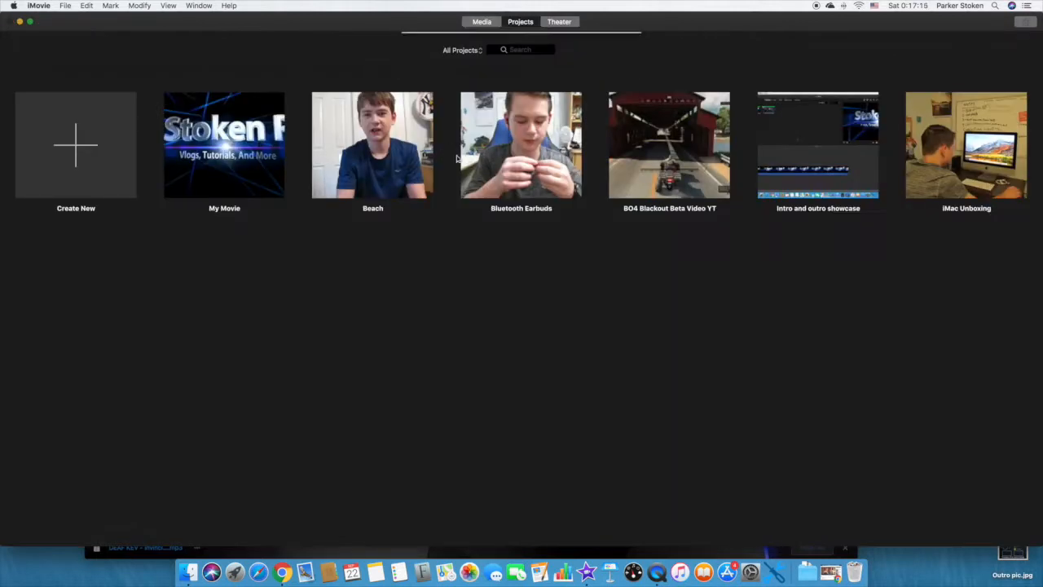
right_click(224, 145)
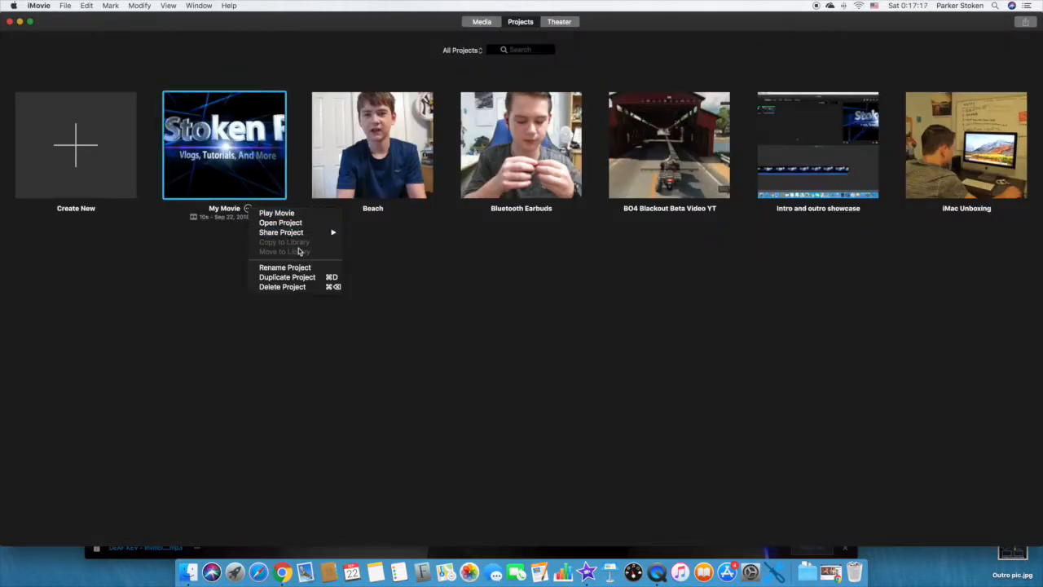
mouse_move(282, 286)
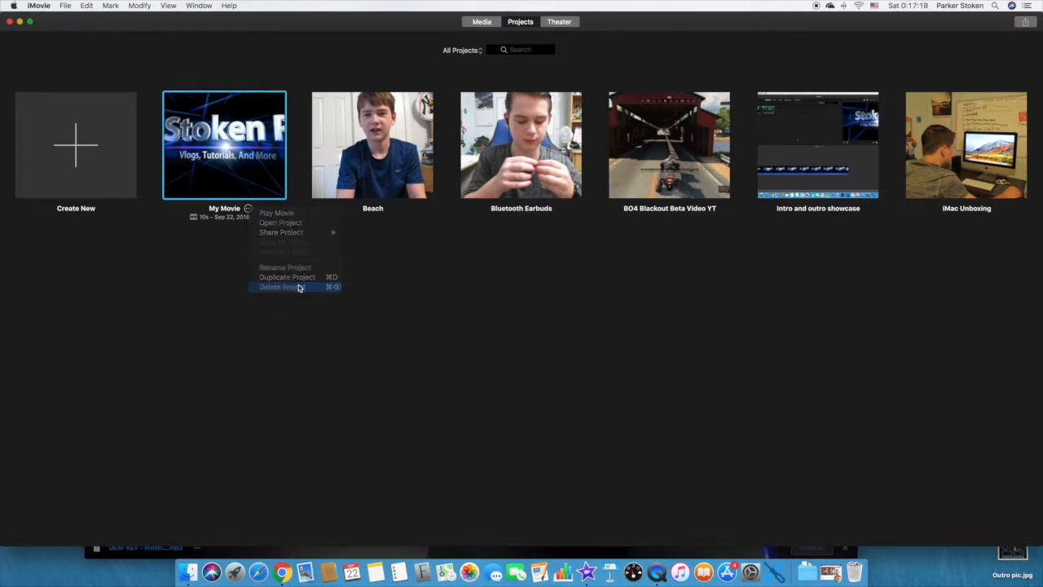
click(280, 286)
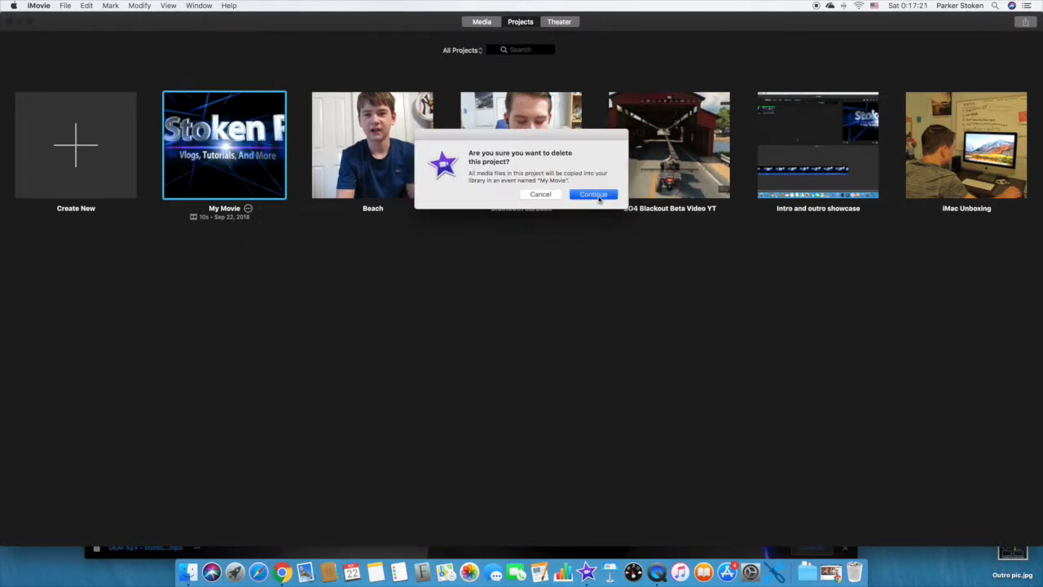
click(593, 194)
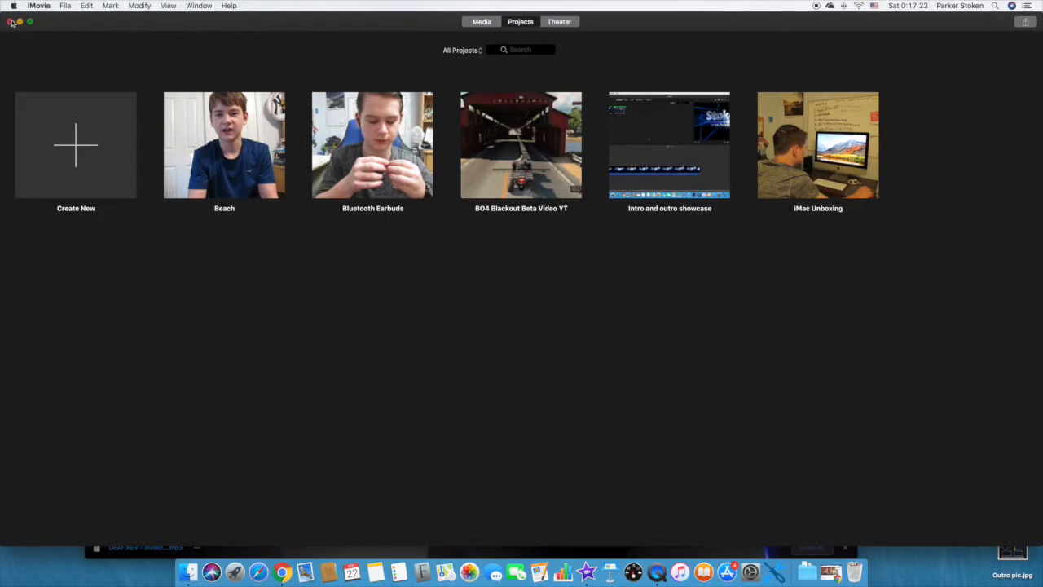